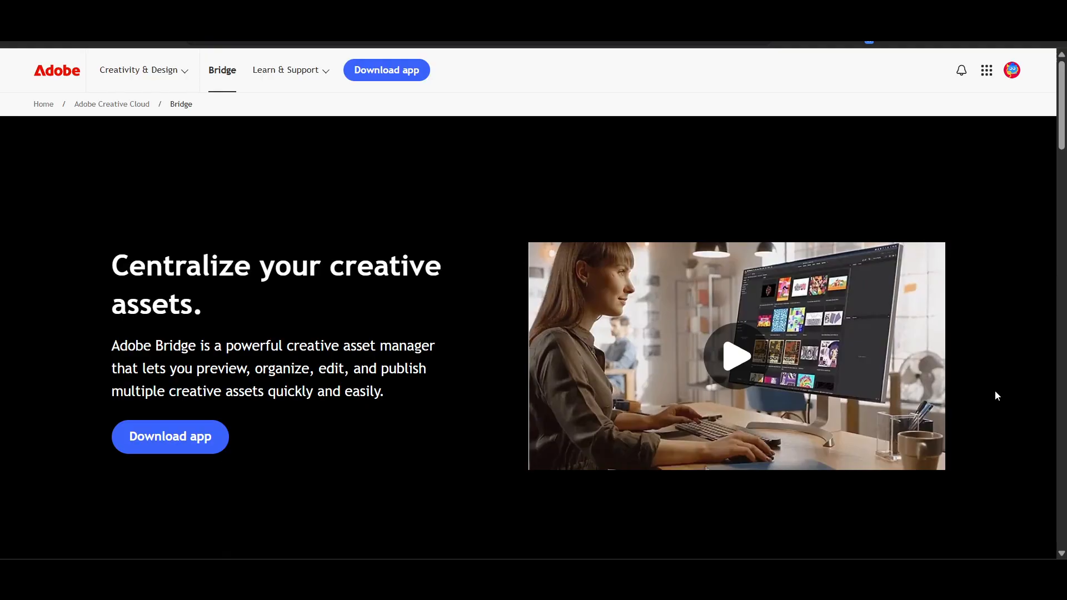
# Step: Browse the Bridge product page and start the Bridge app download
pyautogui.scroll(-3)
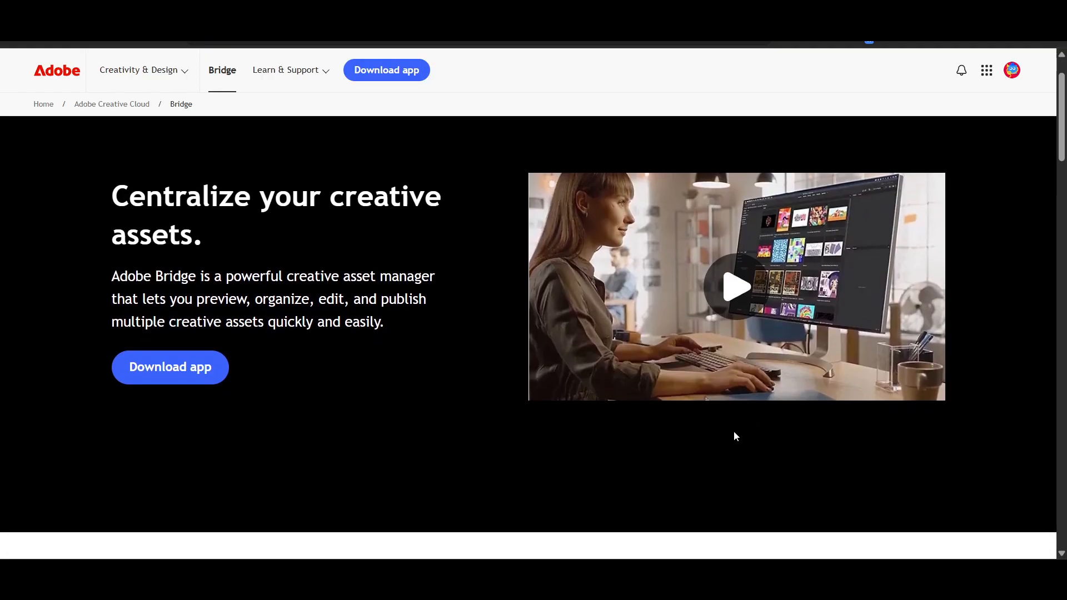
pyautogui.scroll(-3)
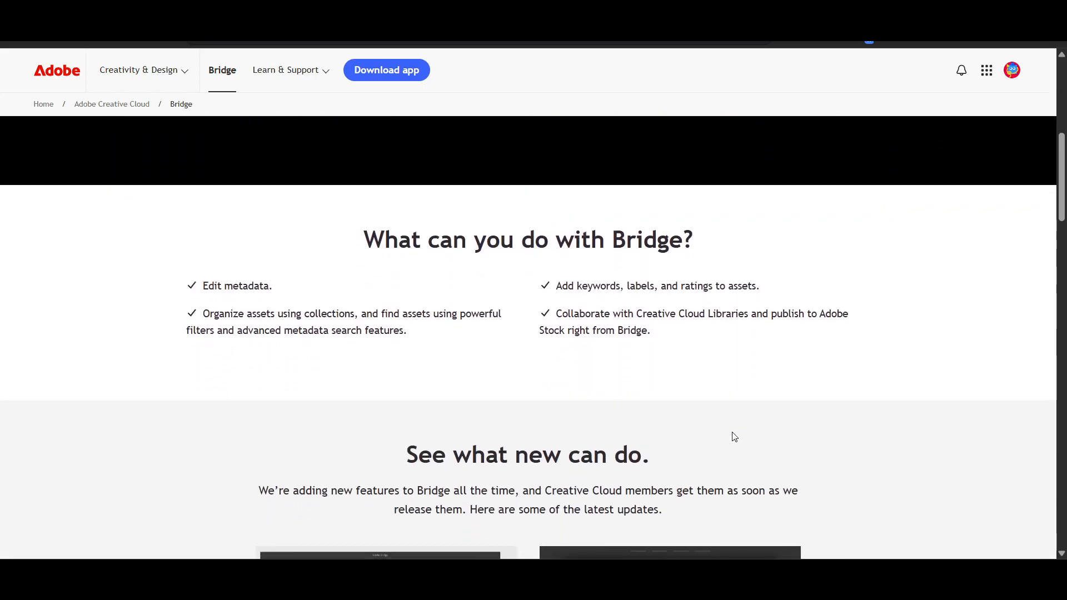
pyautogui.scroll(-3)
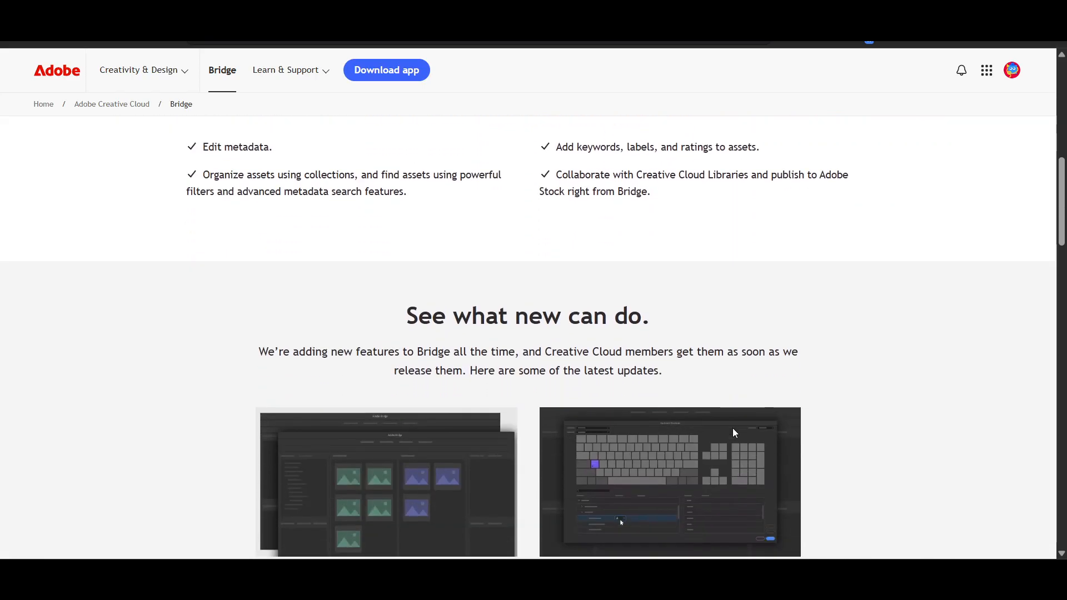
pyautogui.scroll(-3)
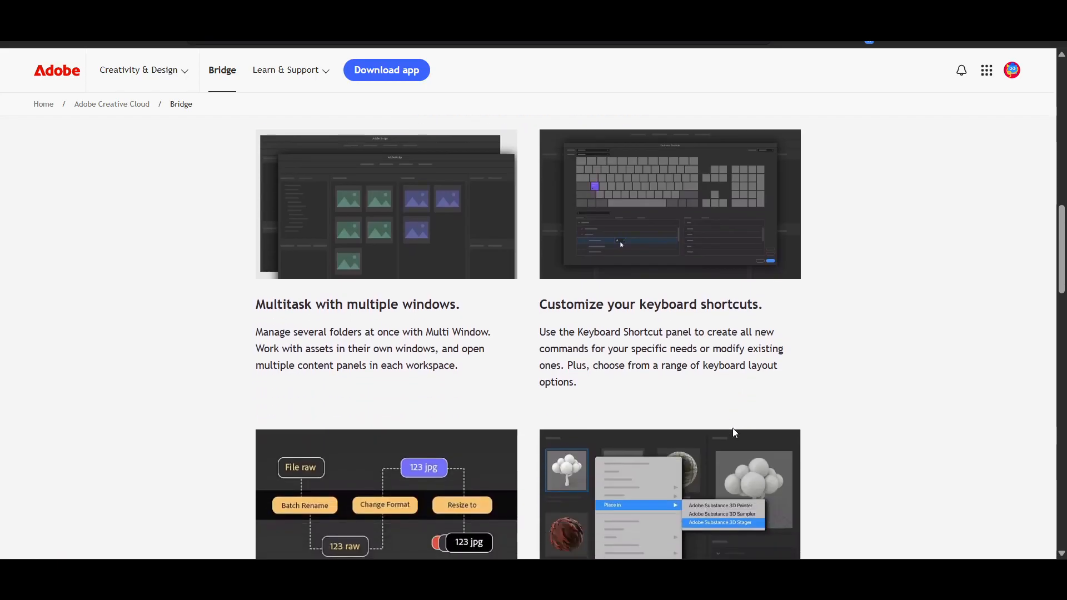
pyautogui.scroll(-3)
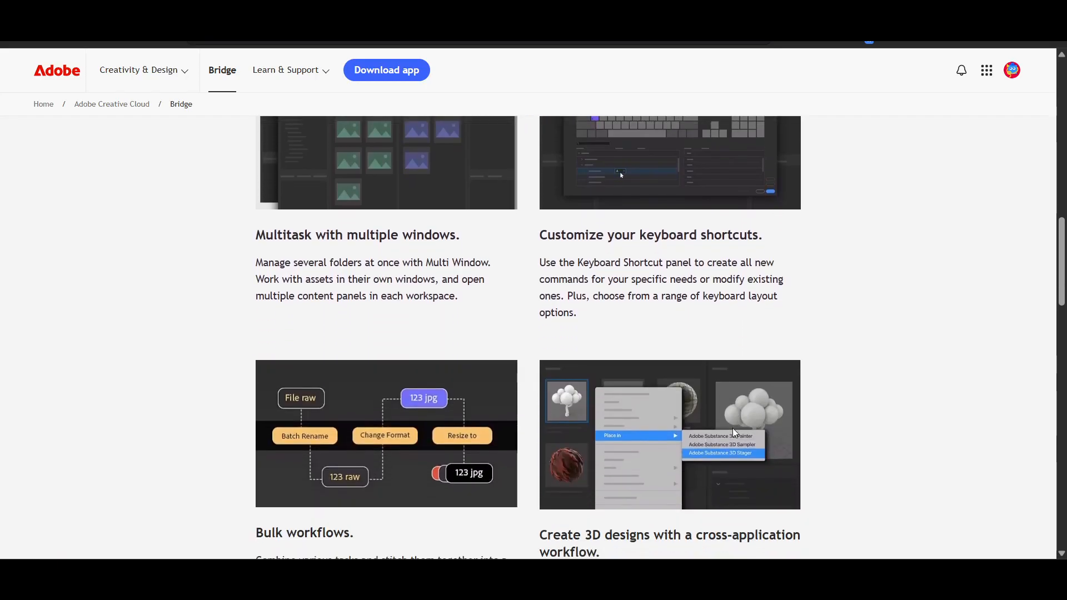
pyautogui.scroll(-3)
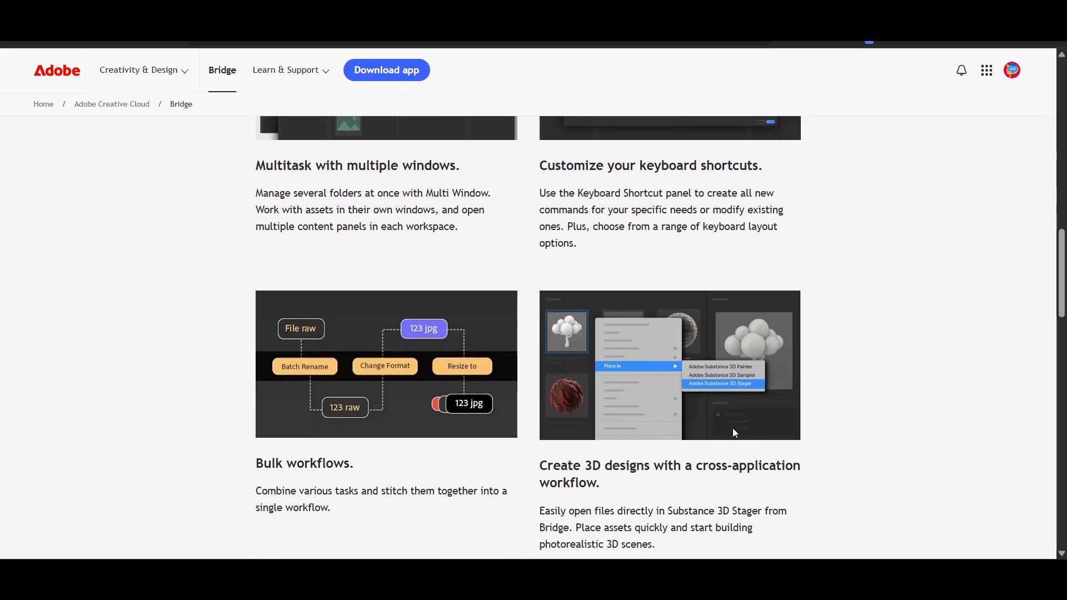
pyautogui.scroll(-3)
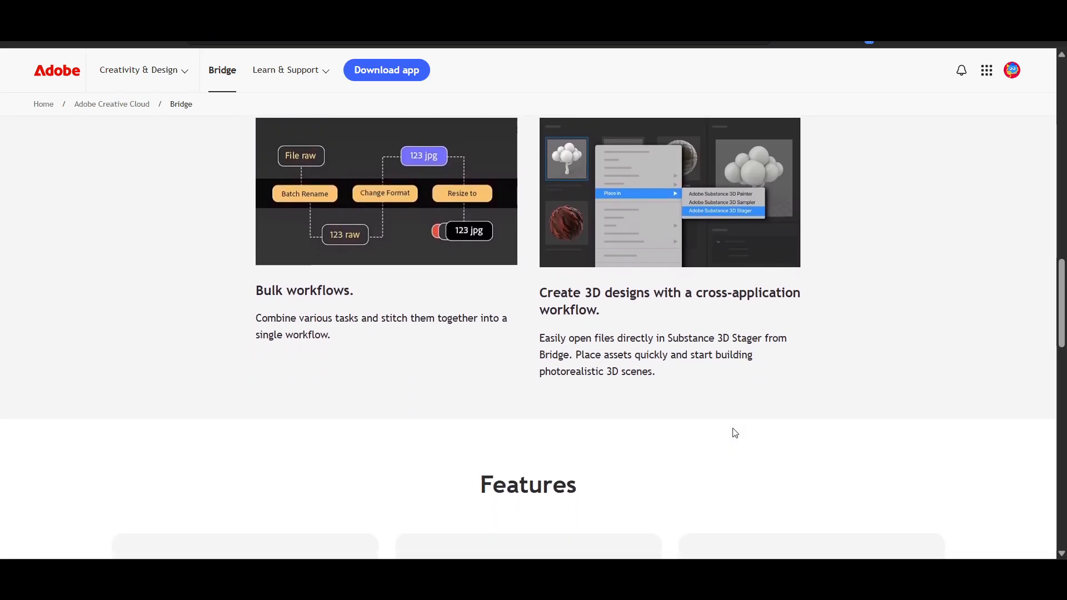
pyautogui.scroll(-3)
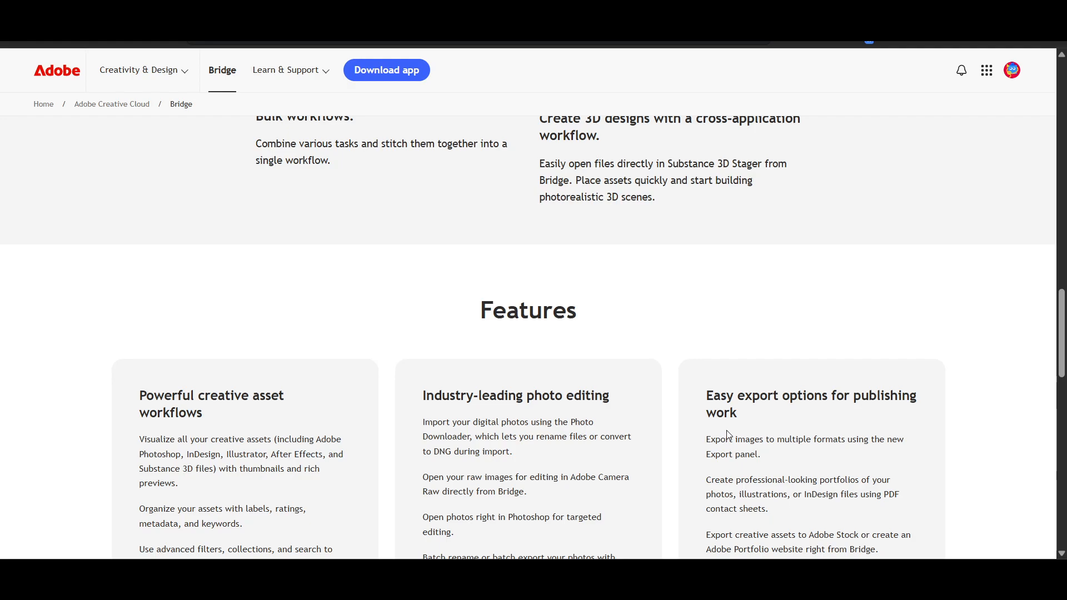
pyautogui.scroll(-3)
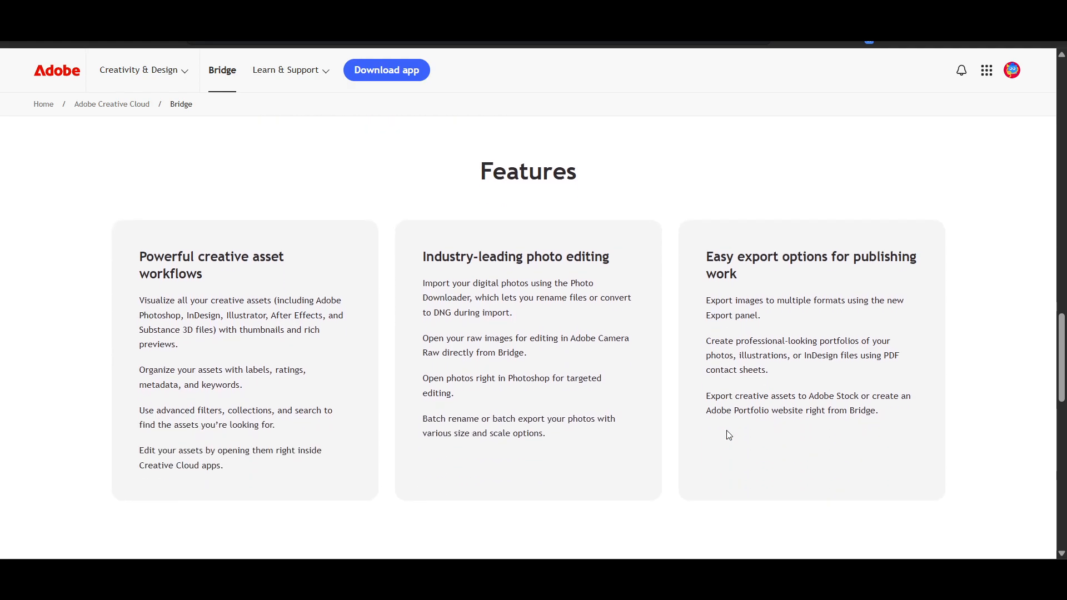
pyautogui.scroll(-3)
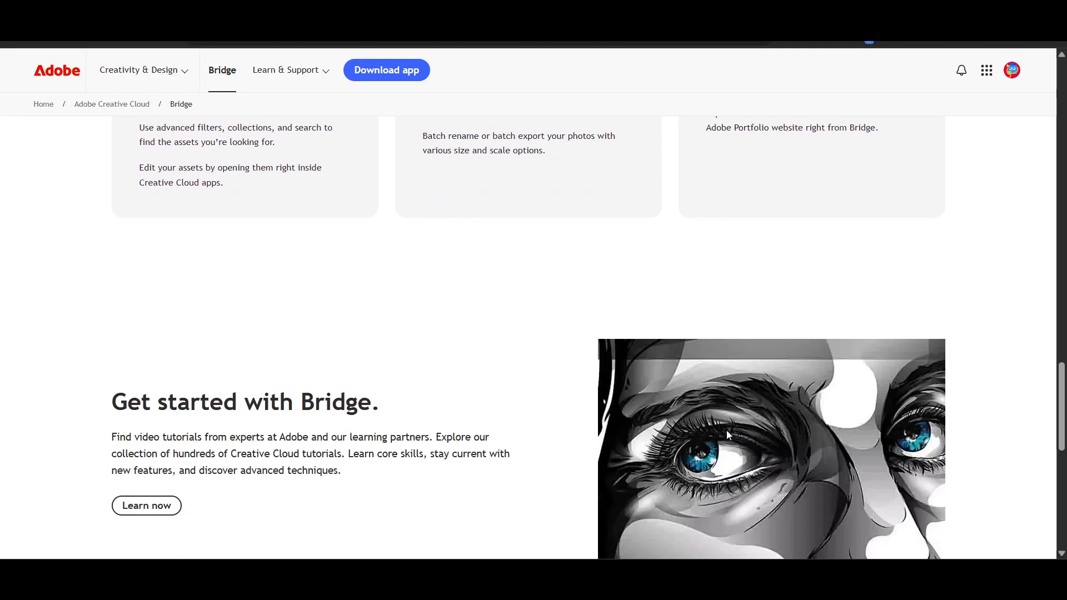
pyautogui.scroll(-3)
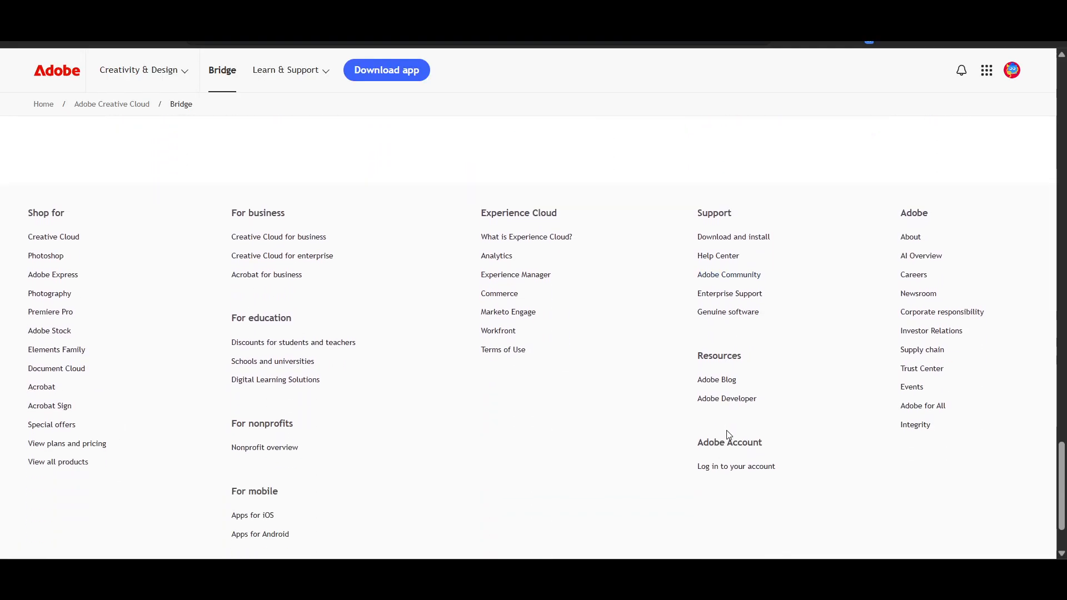
pyautogui.scroll(3)
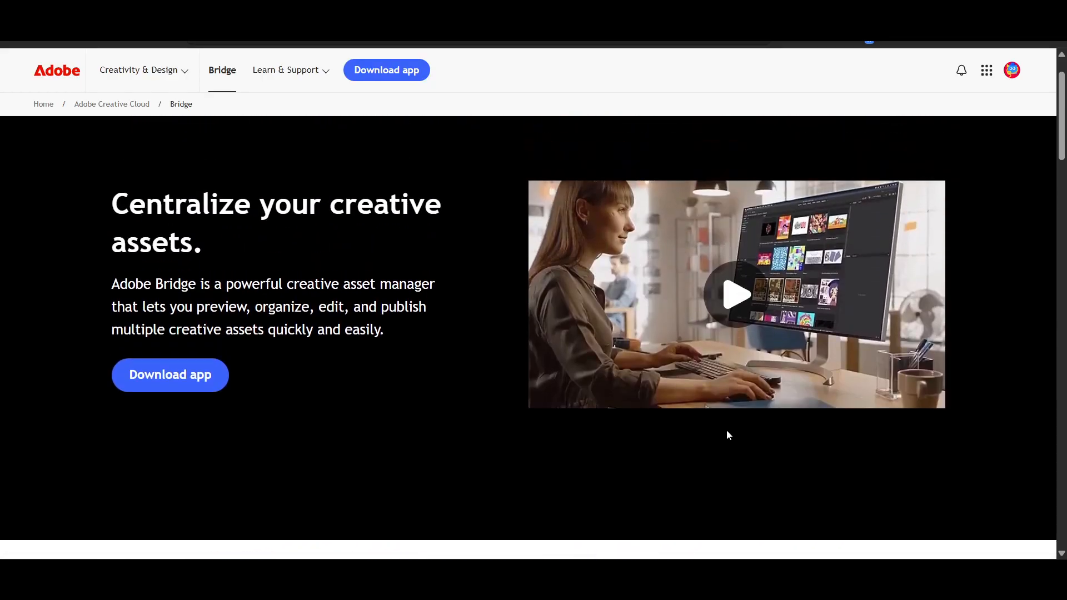
pyautogui.scroll(-3)
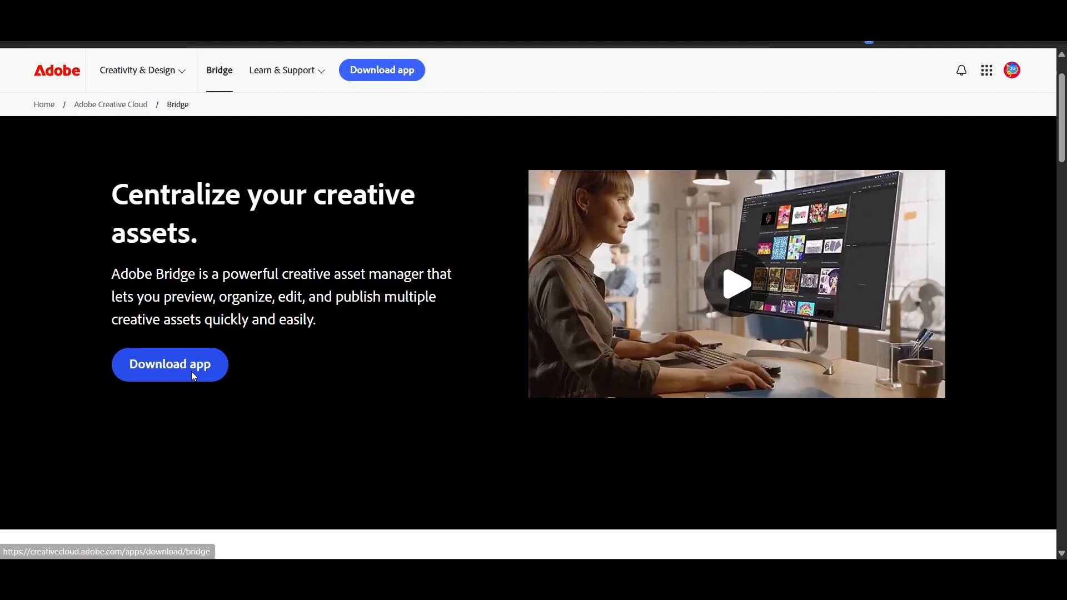
pyautogui.click(169, 364)
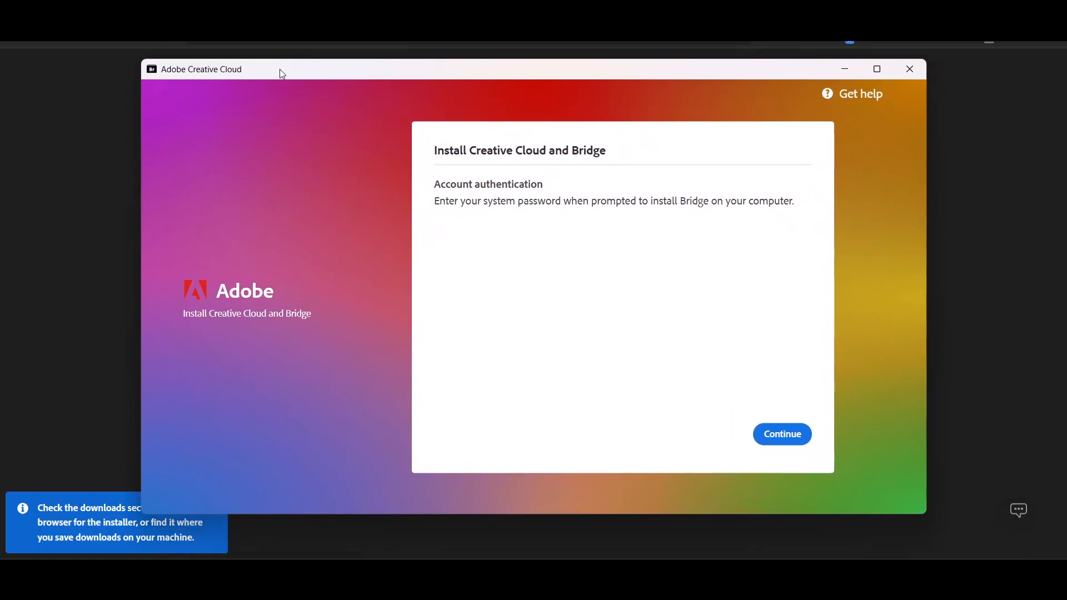
pyautogui.moveTo(711, 416)
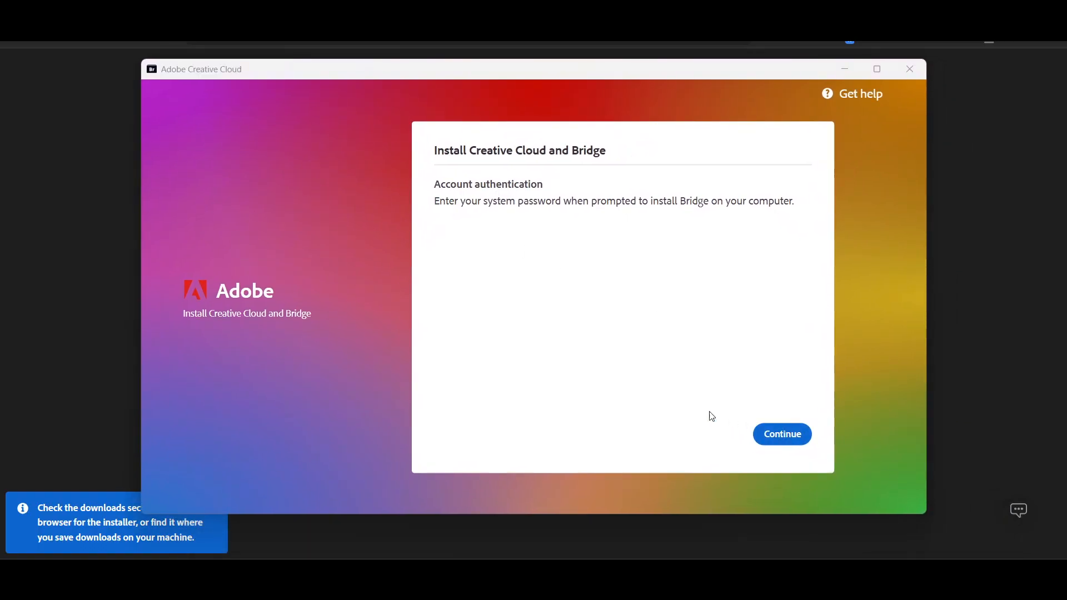
# Step: Continue past the account authentication notice to reach the Bridge sign-in screen
pyautogui.click(781, 433)
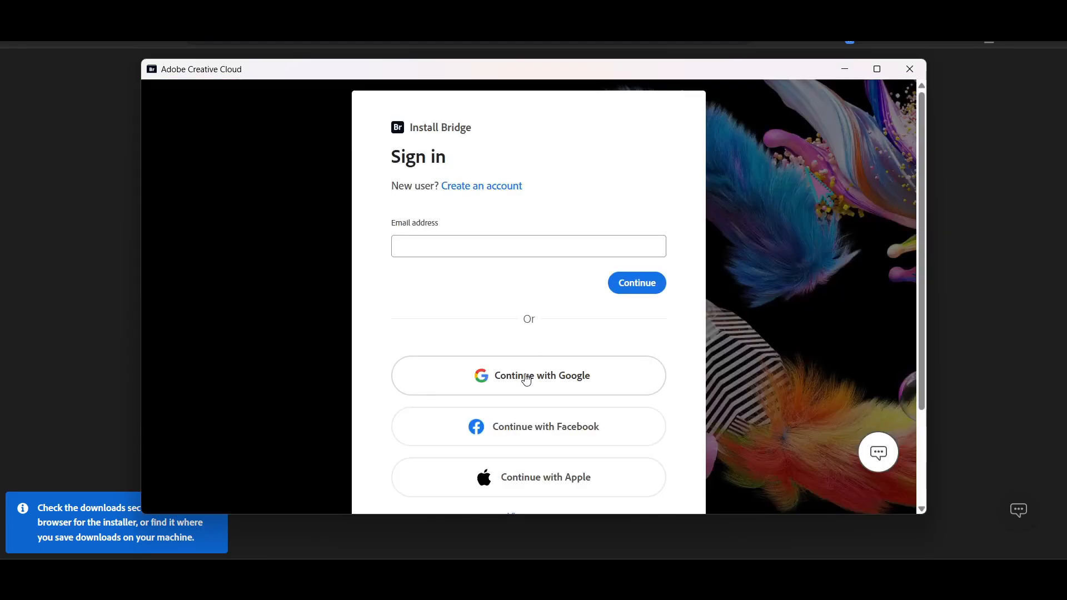
# Step: Sign in via 'Continue with Google', choosing an account from the list
pyautogui.click(528, 375)
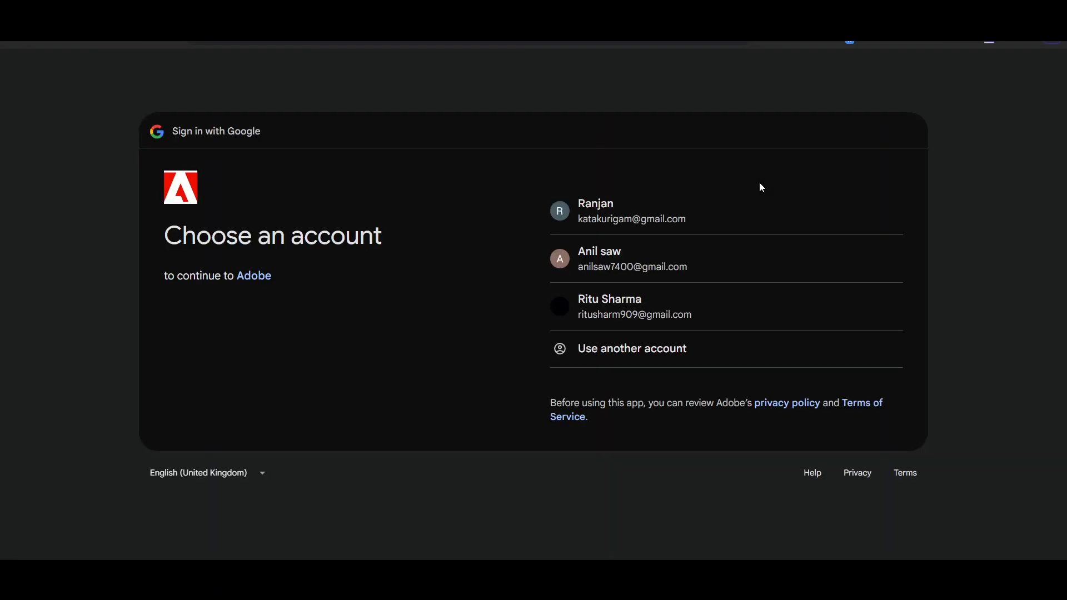
pyautogui.click(631, 258)
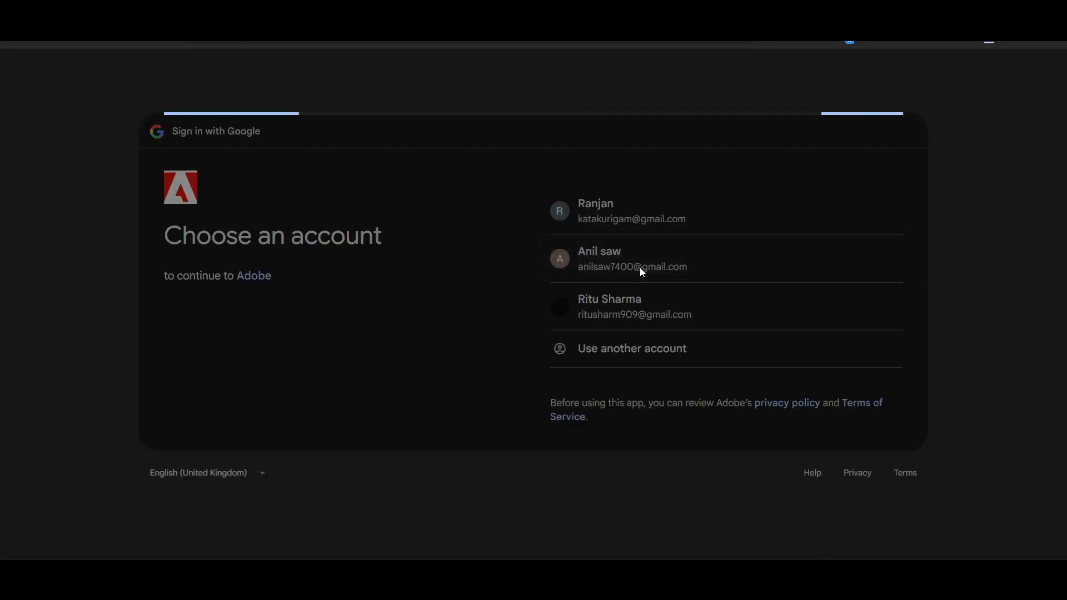
pyautogui.click(632, 259)
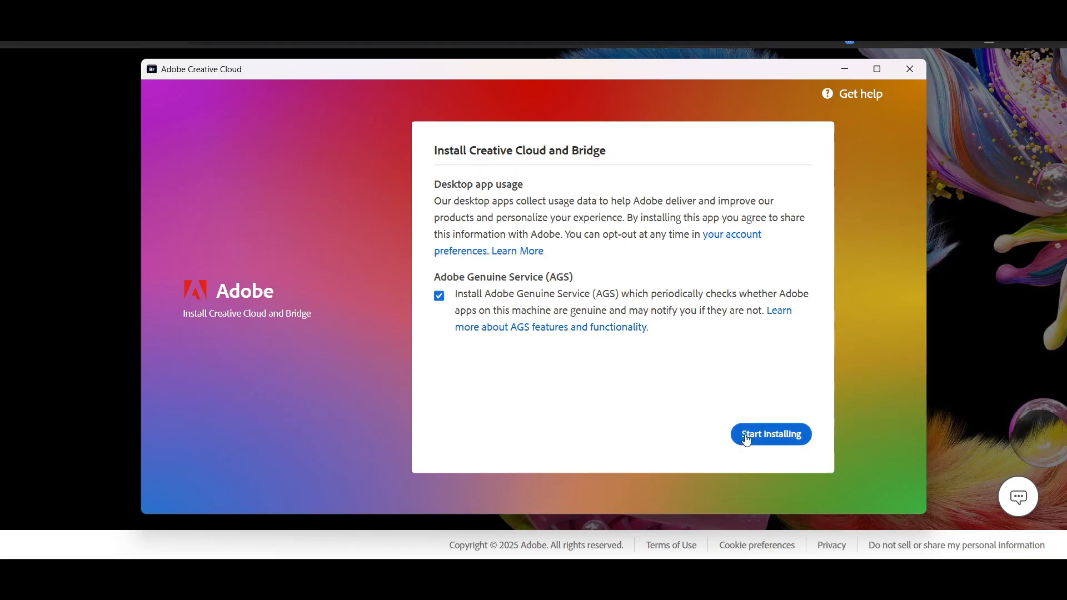
# Step: Start installing Creative Cloud and Bridge, skipping the current-role survey question
pyautogui.click(770, 434)
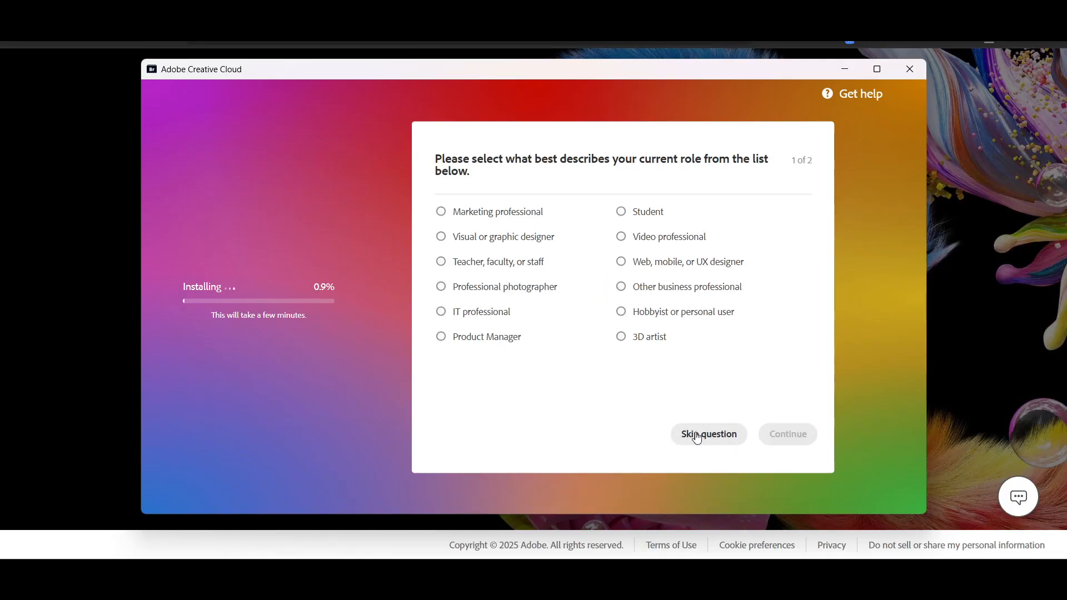
pyautogui.click(708, 434)
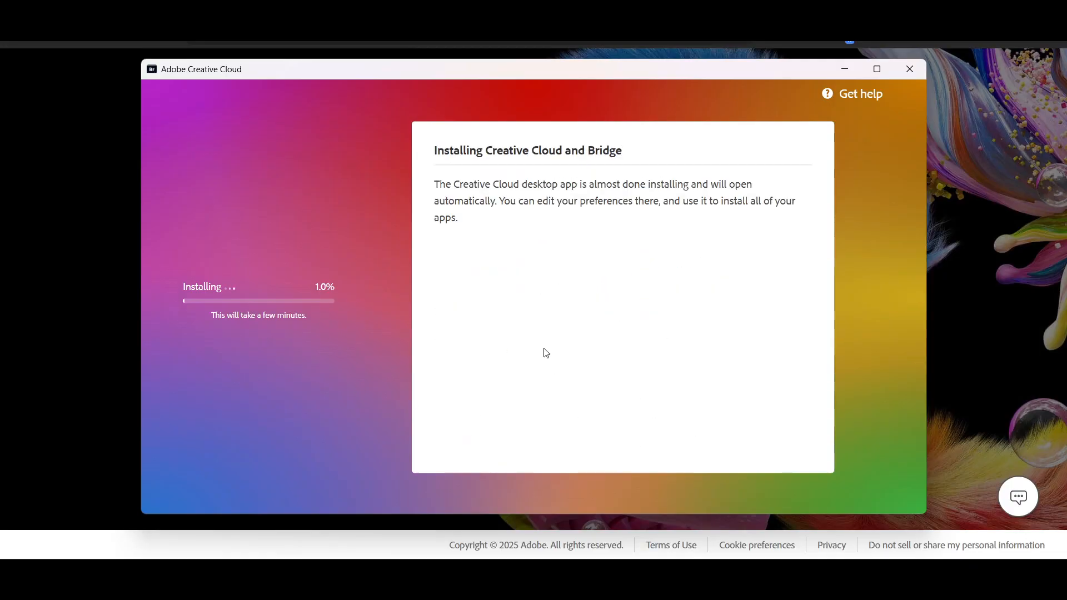
pyautogui.moveTo(298, 322)
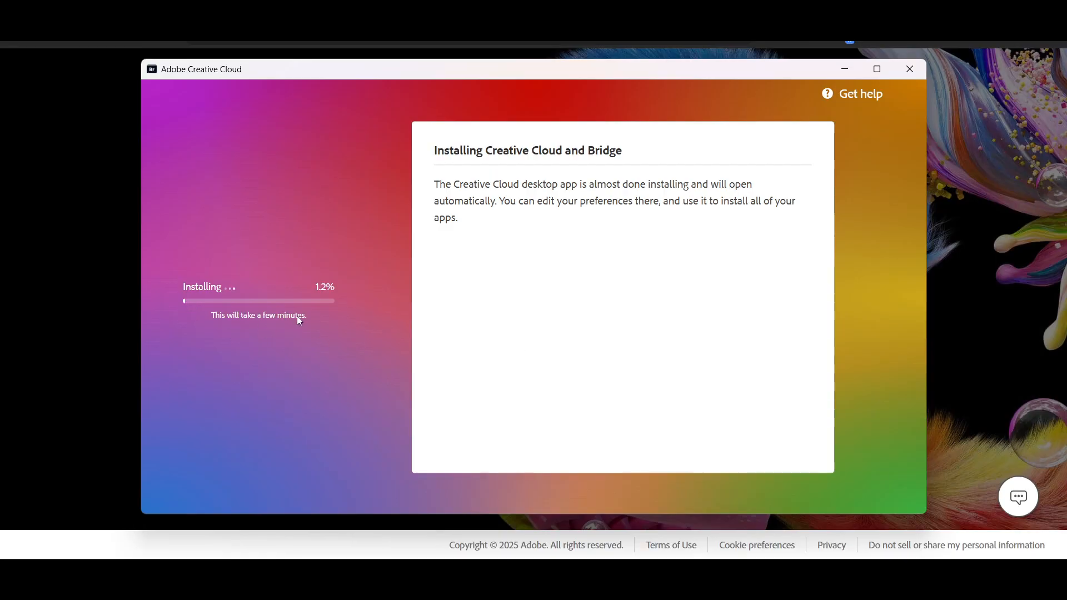
pyautogui.moveTo(528, 367)
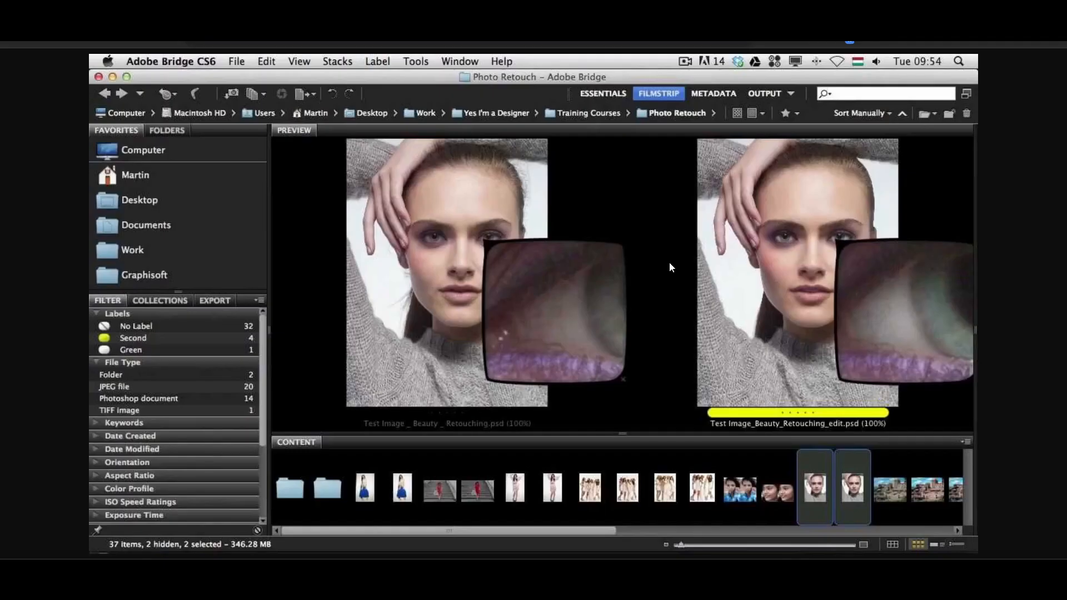
pyautogui.moveTo(821, 153)
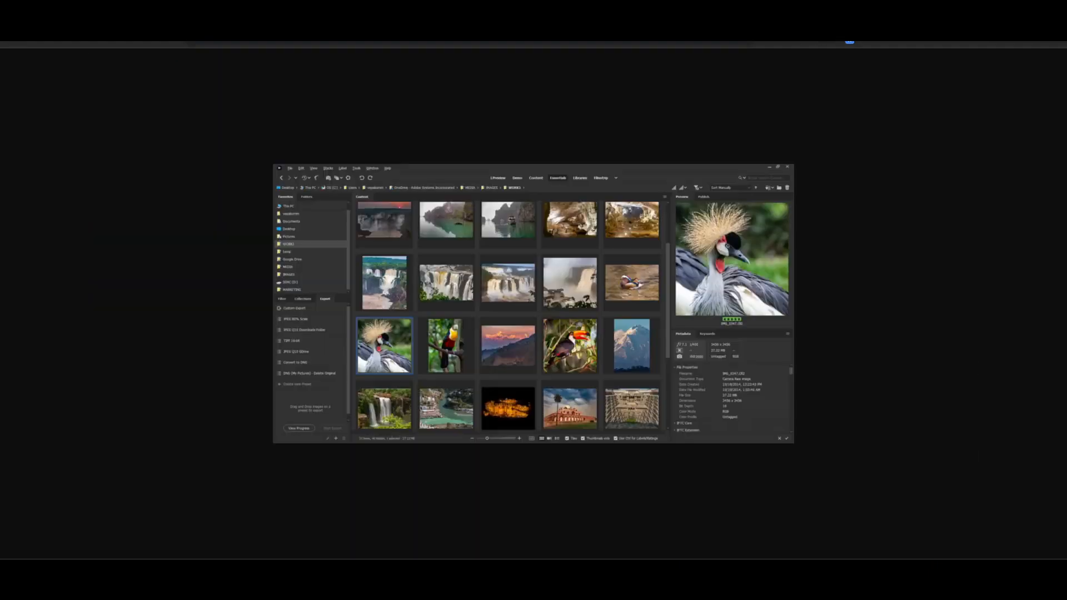
pyautogui.moveTo(589, 258)
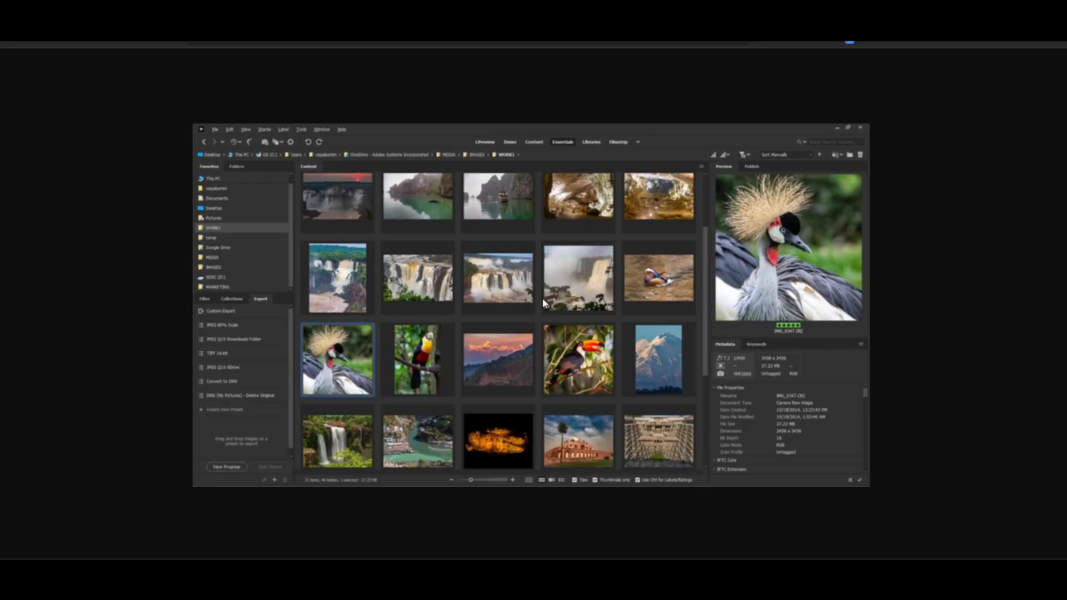
pyautogui.moveTo(546, 330)
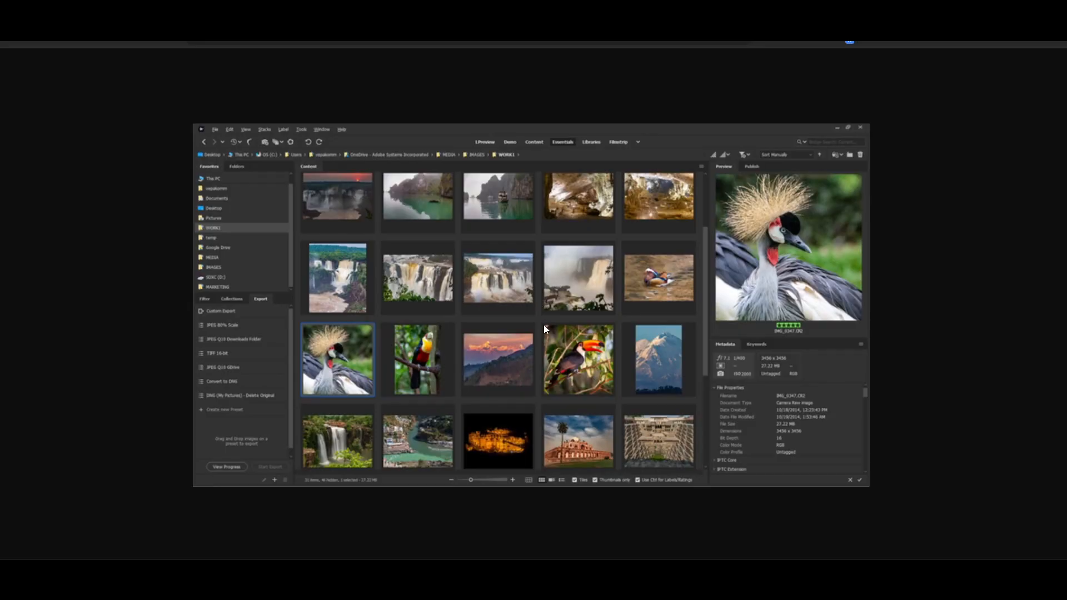
pyautogui.moveTo(549, 340)
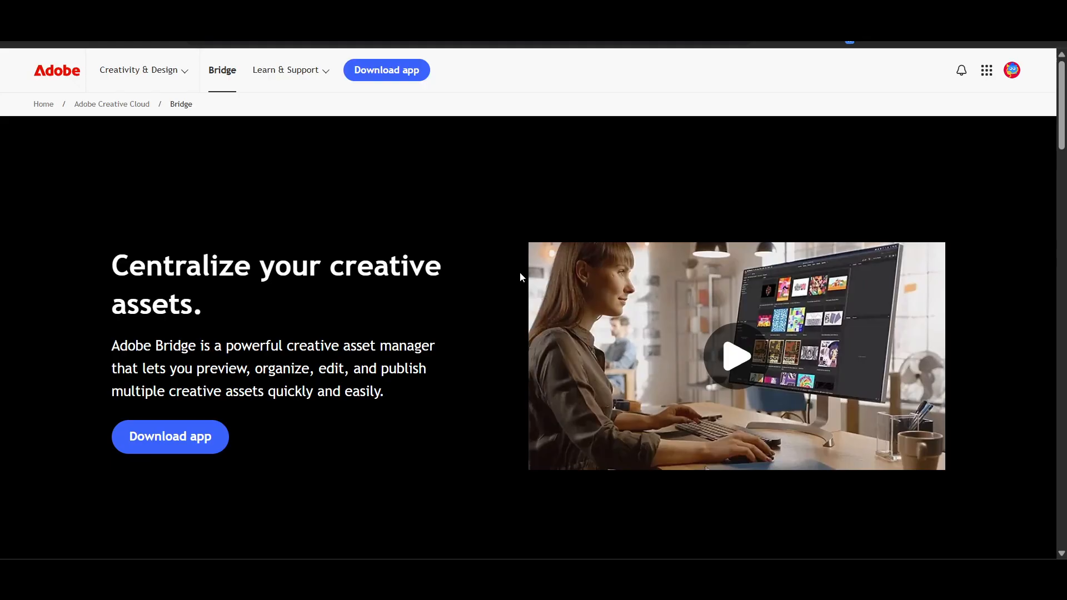
pyautogui.scroll(-3)
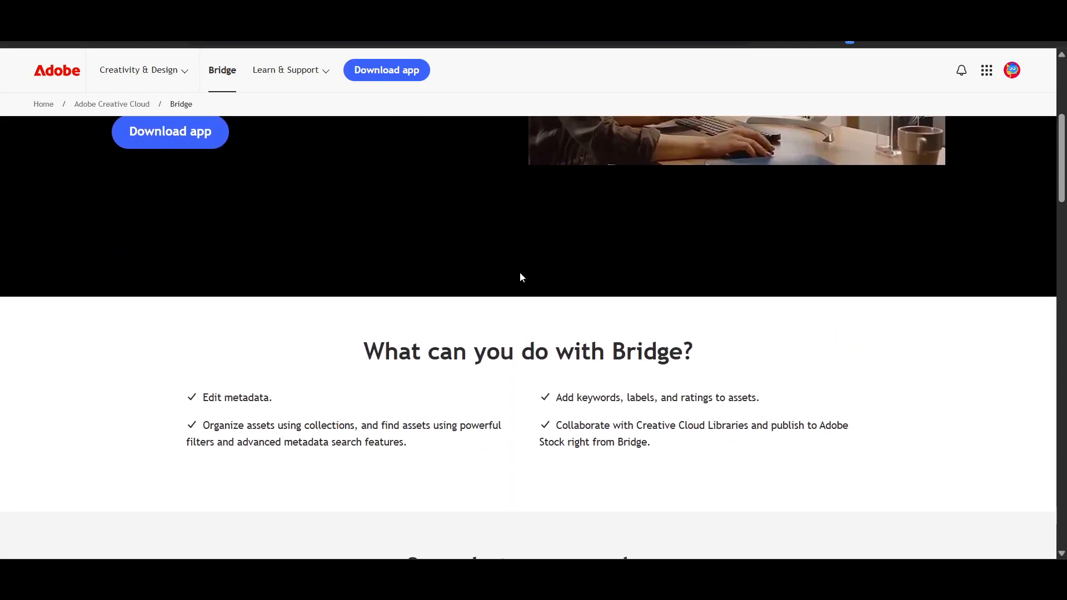
pyautogui.scroll(-3)
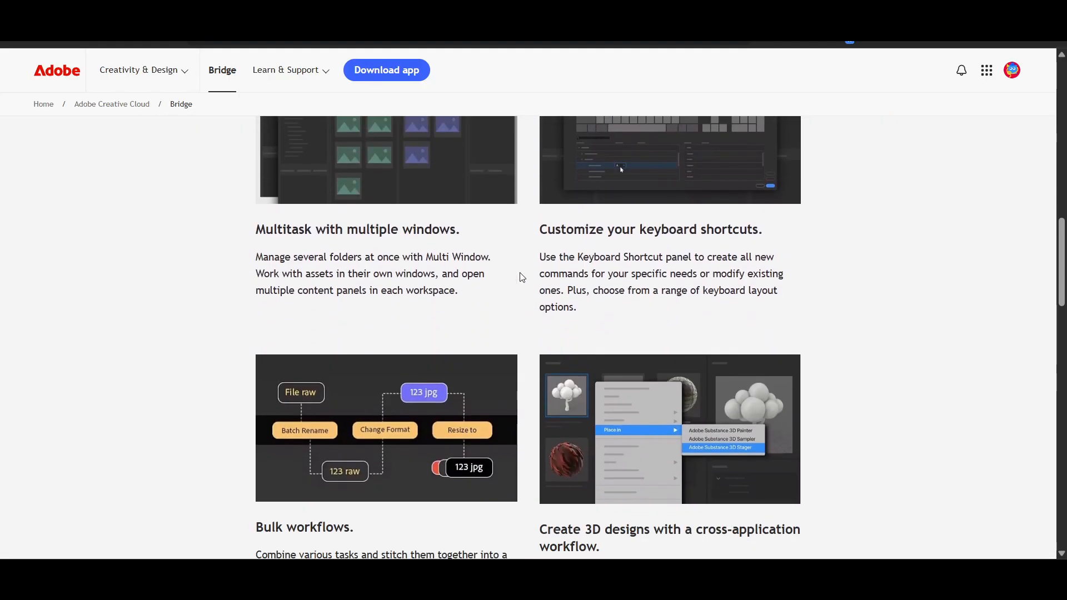
pyautogui.scroll(-3)
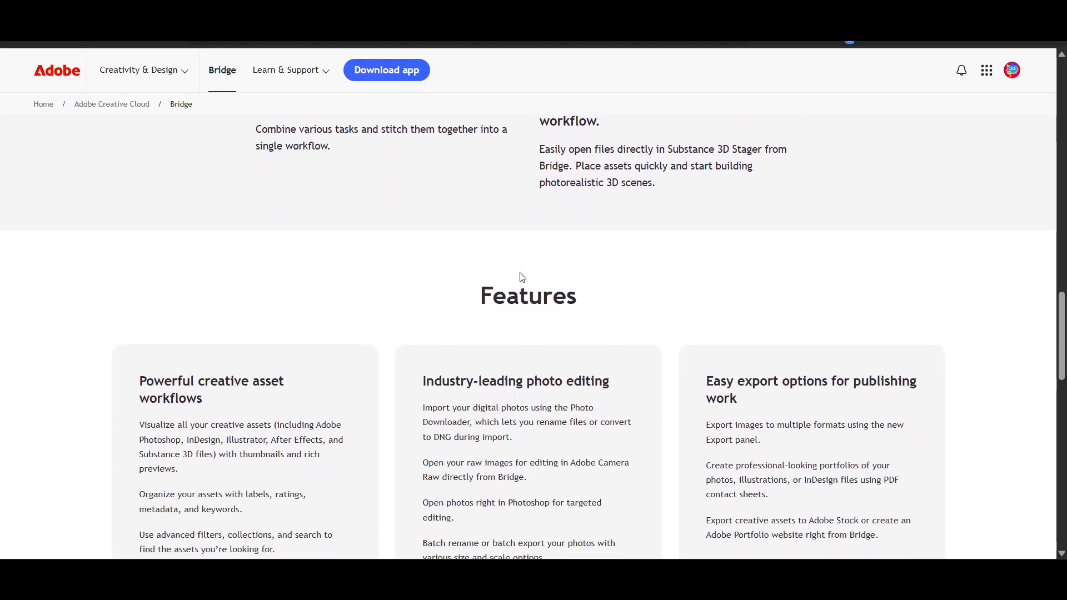
pyautogui.scroll(-3)
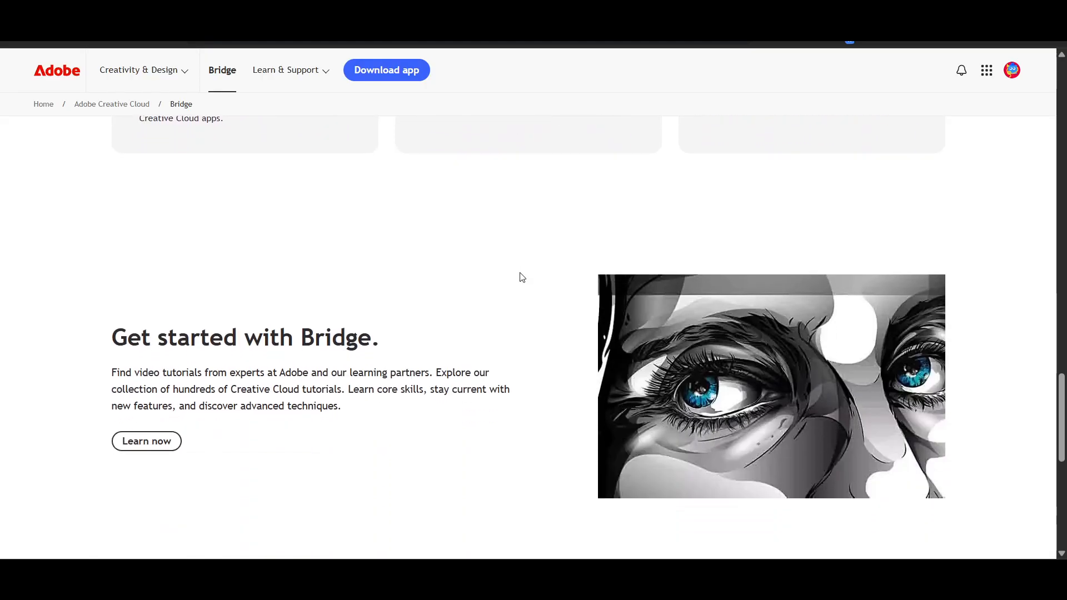